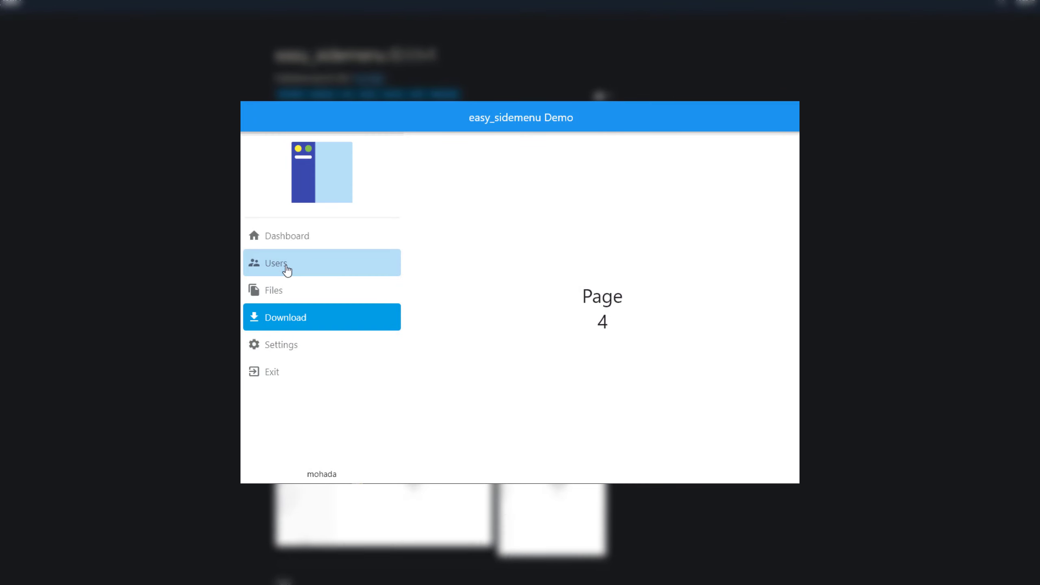
- View the easy_sidemenu side menu demo and move on to the hmssdk_flutter 0.1.0 package page
click(287, 235)
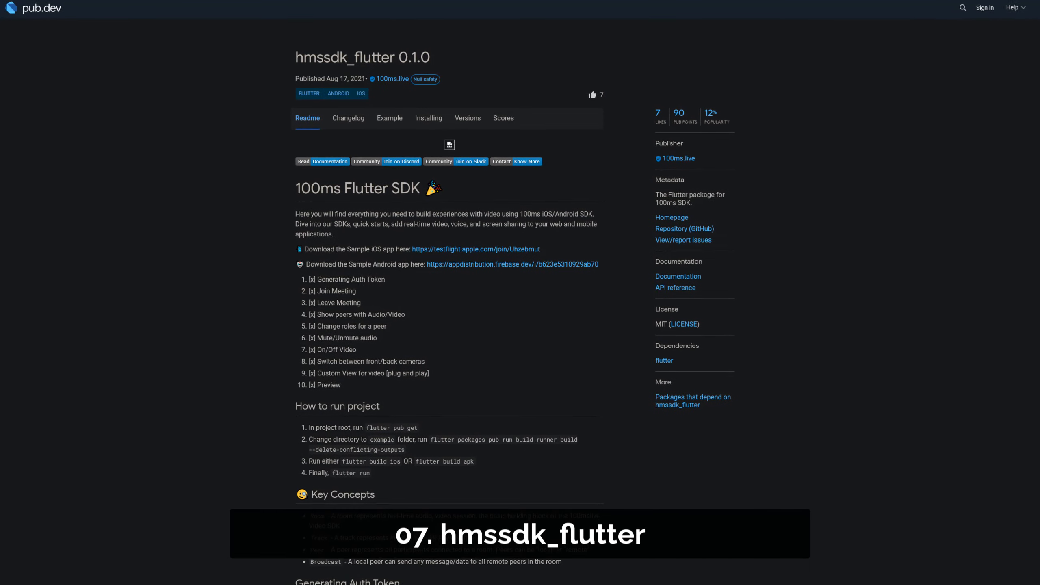
- Scroll through the hmssdk_flutter readme before moving to barcode_finder 0.0.2
scroll(down, 3)
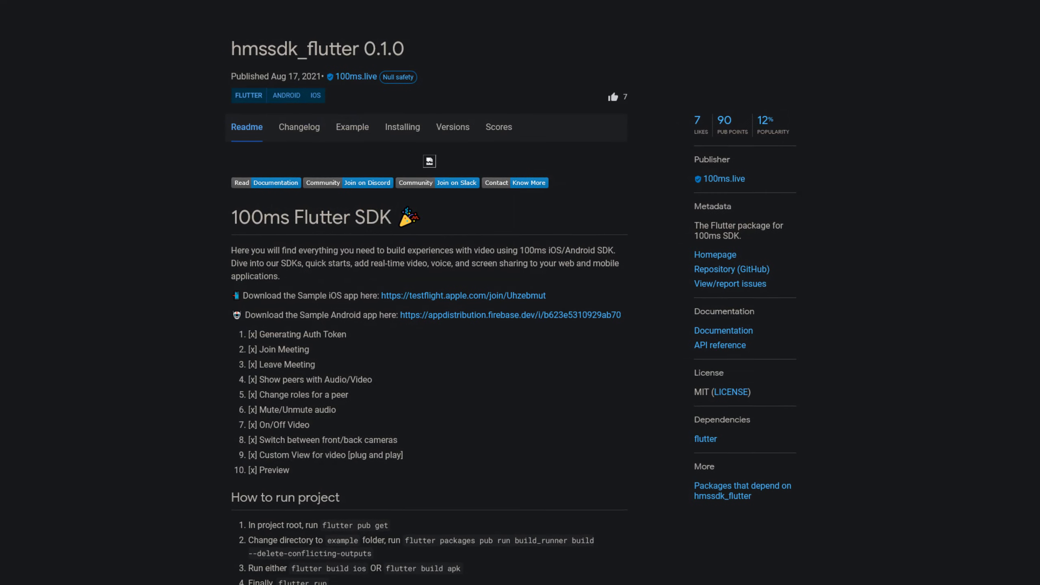
scroll(down, 3)
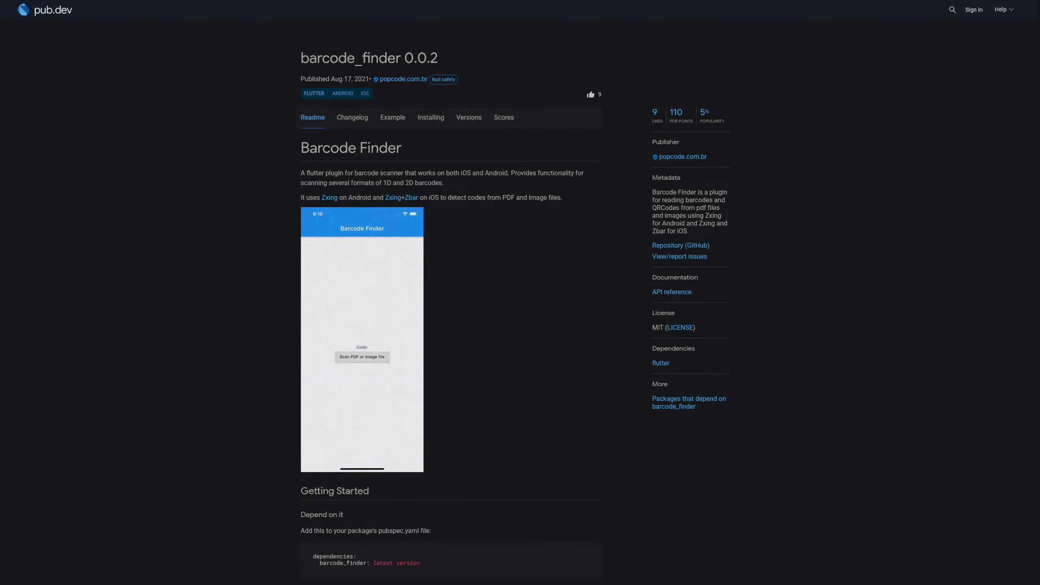
click(362, 338)
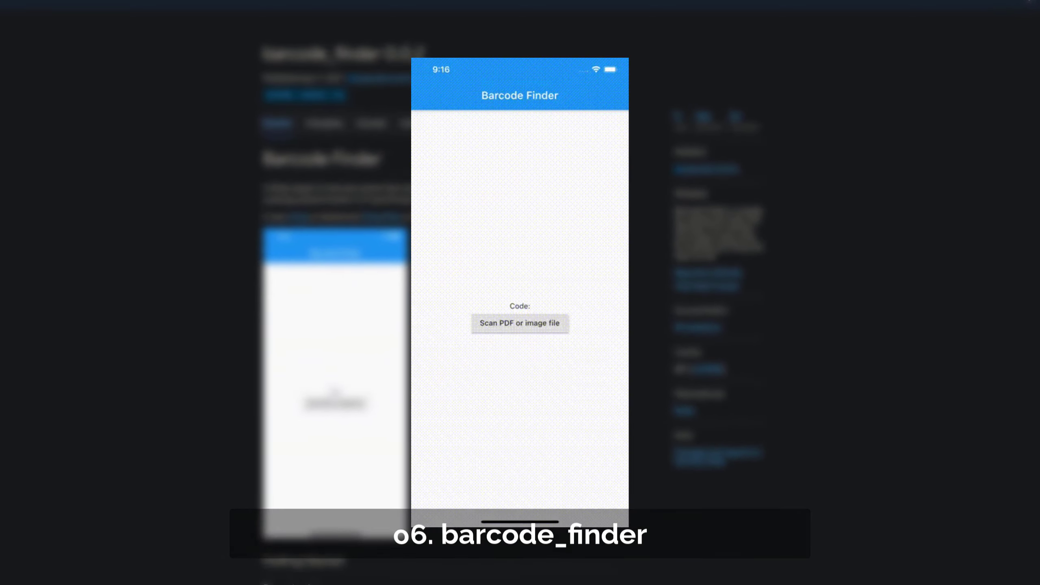
click(519, 323)
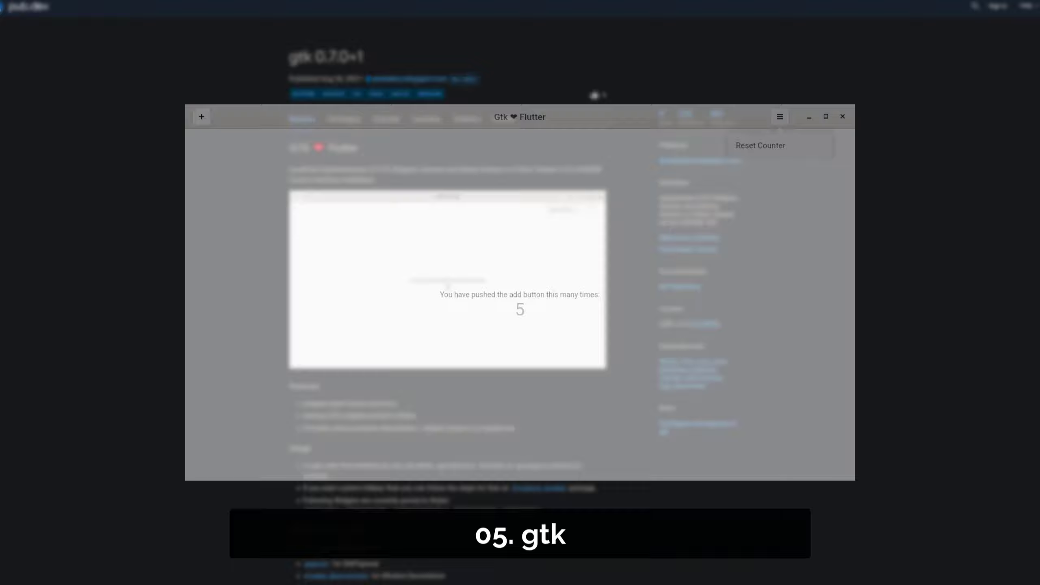
- Leave the gtk counter demo for the currency_type 0.0.3 package page, number four
click(779, 117)
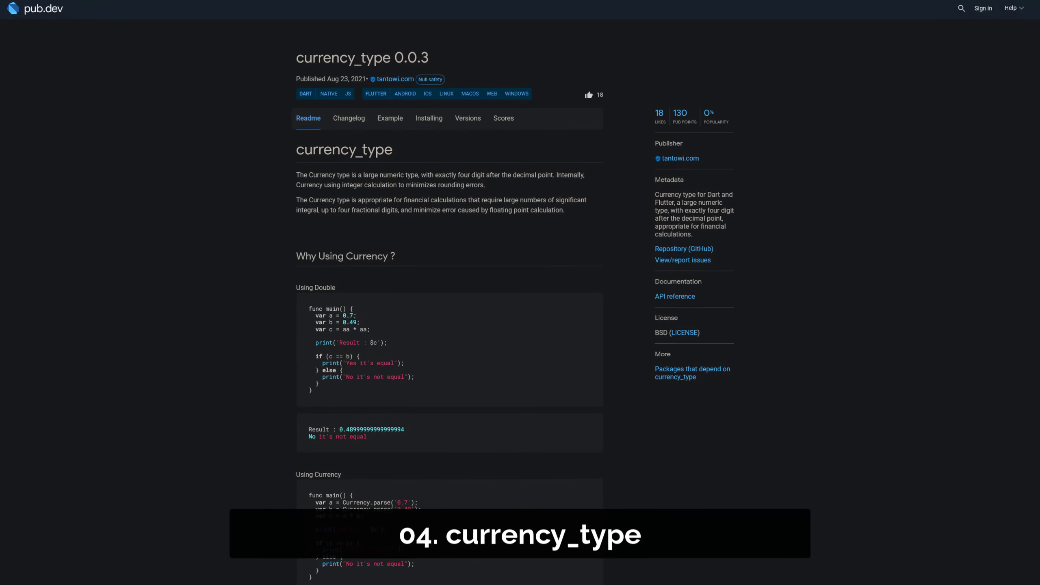
- Scroll the currency_type 0.0.3 readme explaining the Currency type
scroll(down, 3)
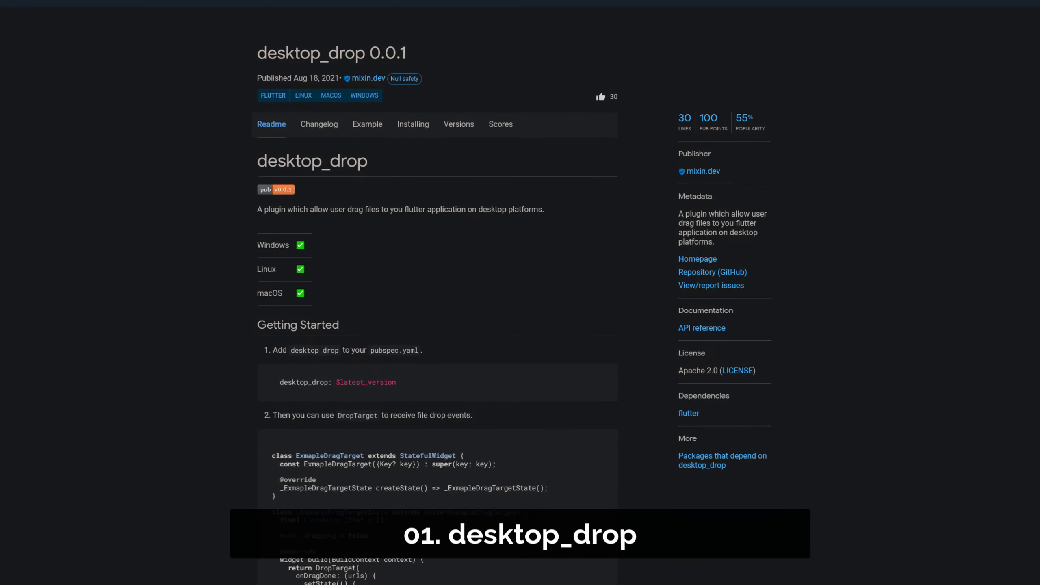
- Scroll the desktop_drop page, then return to the pub.dev homepage with Flutter Favorites
scroll(down, 3)
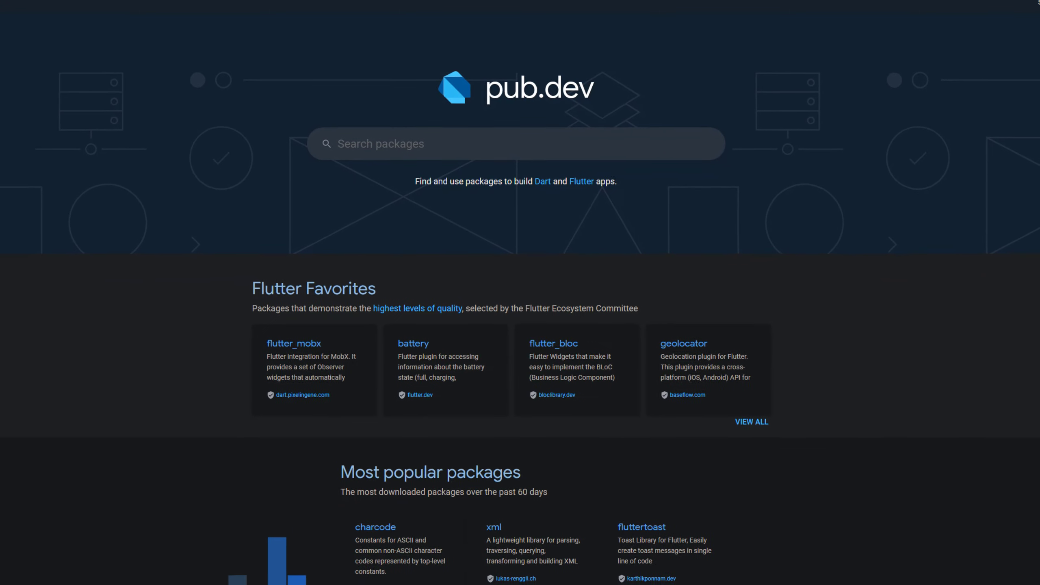
scroll(down, 3)
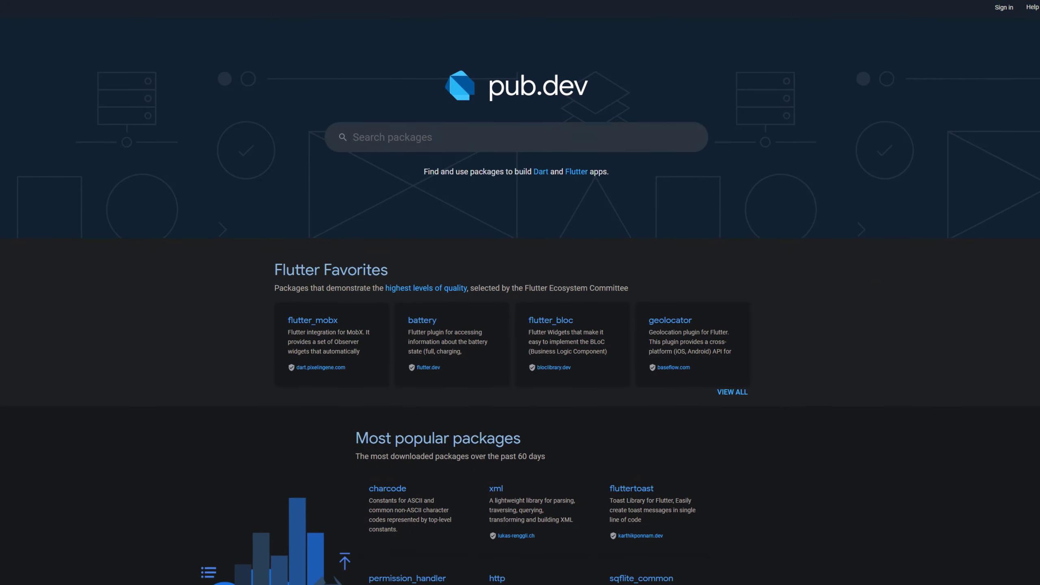